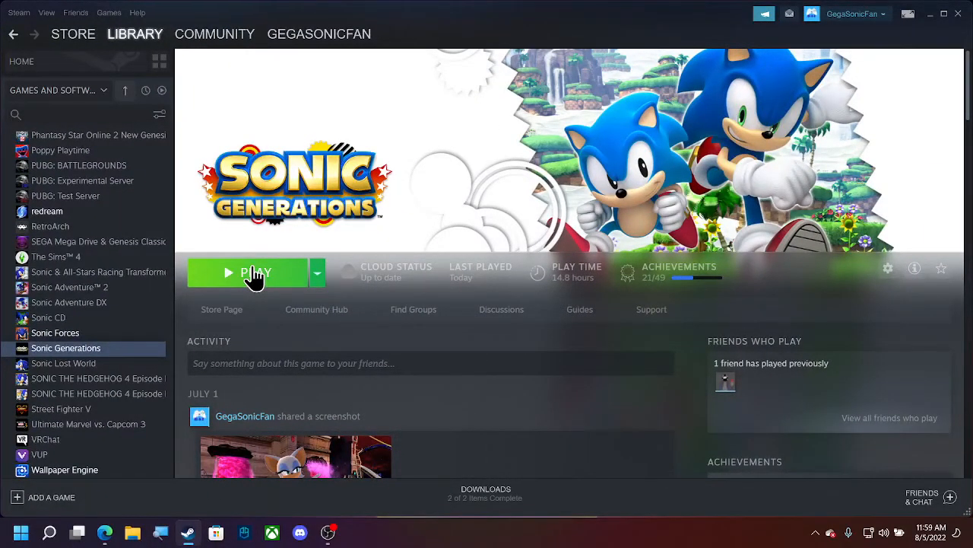
Launch Sonic Generations with the Configure option and dismiss the missing MSVCR100/MSVCP100.dll errors.
click(251, 272)
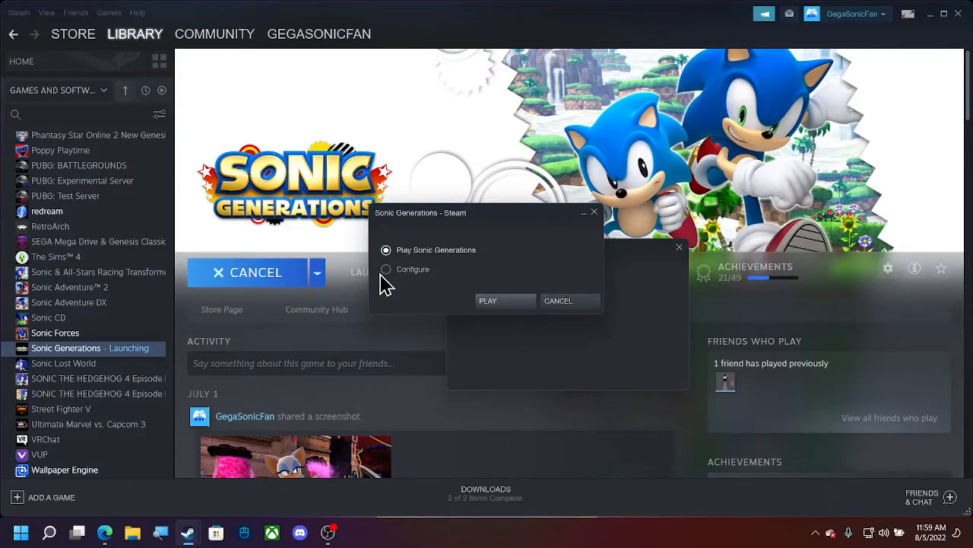
click(386, 269)
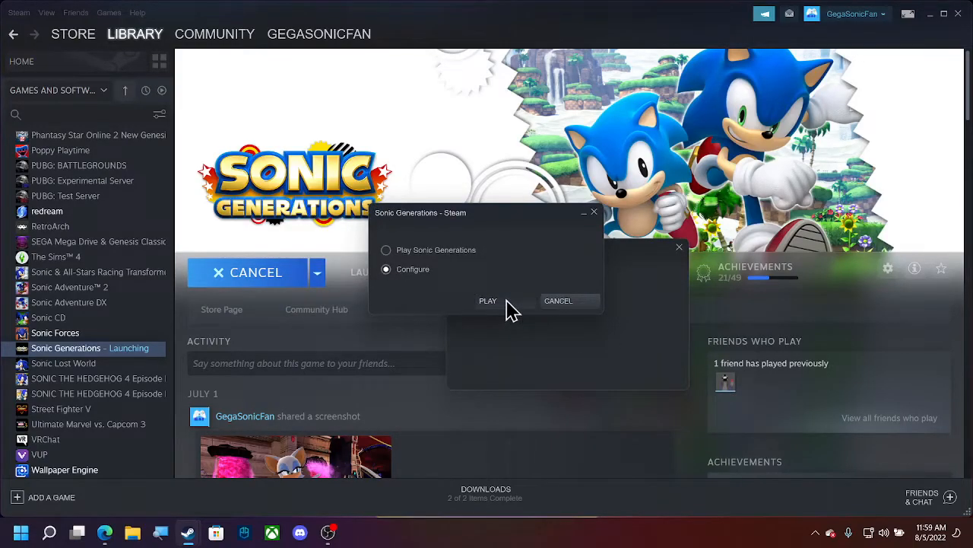
click(488, 300)
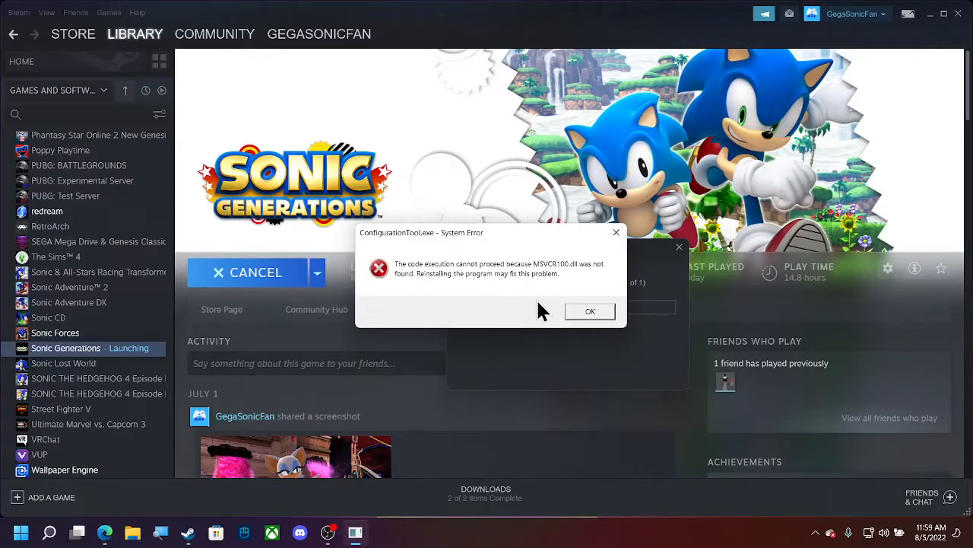
mouse_move(563, 251)
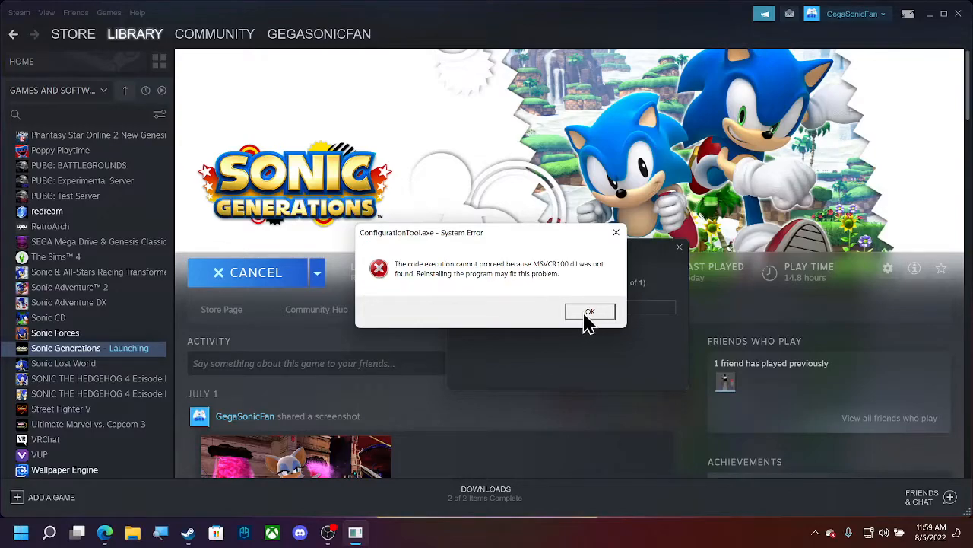
mouse_move(540, 257)
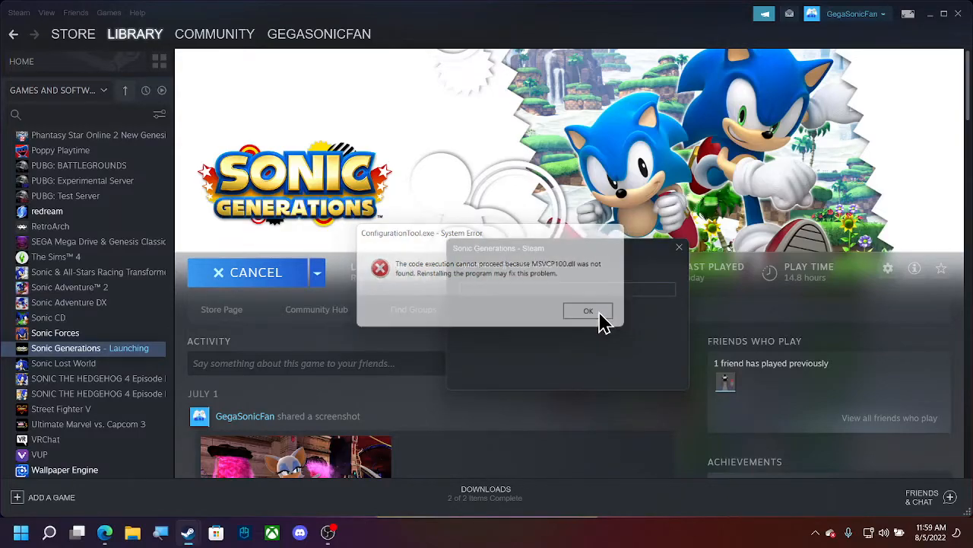
click(588, 310)
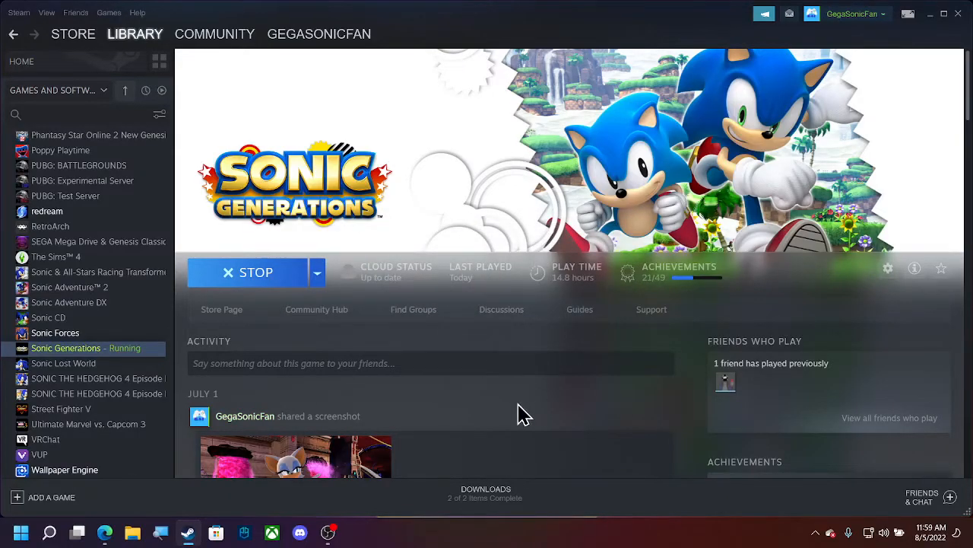
click(246, 272)
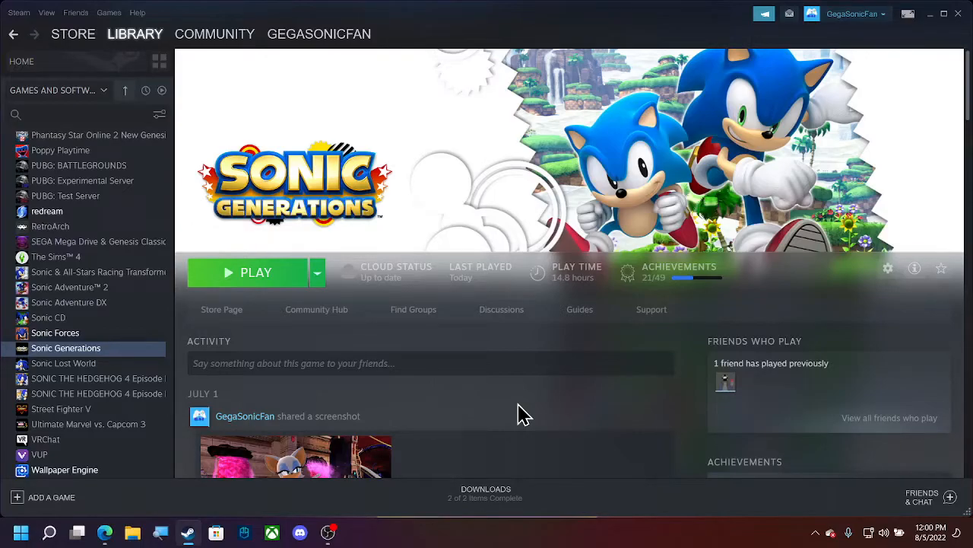
mouse_move(540, 405)
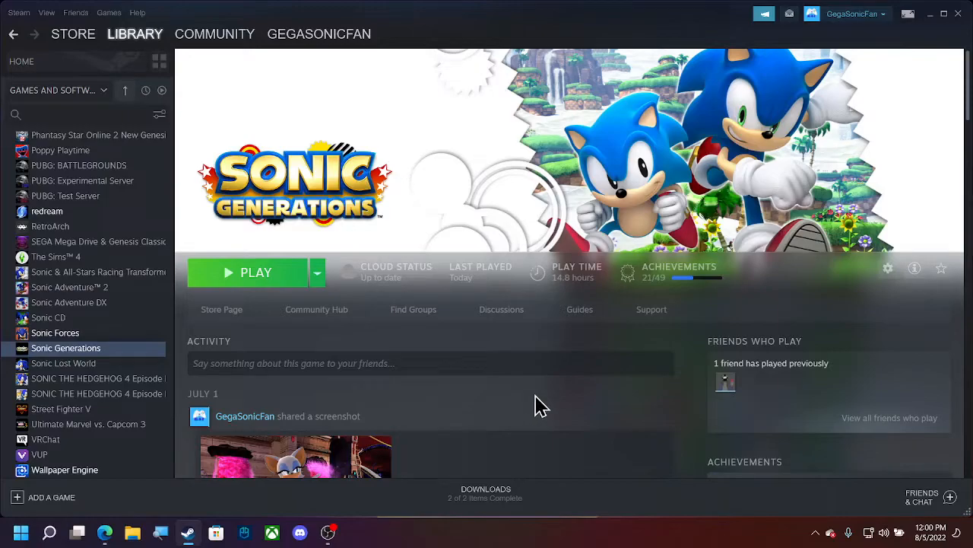
mouse_move(888, 311)
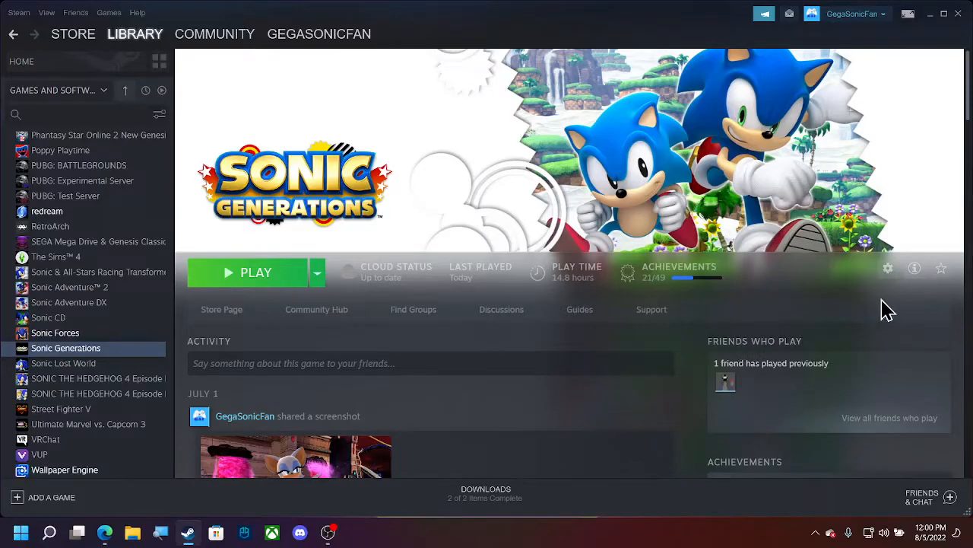
mouse_move(888, 268)
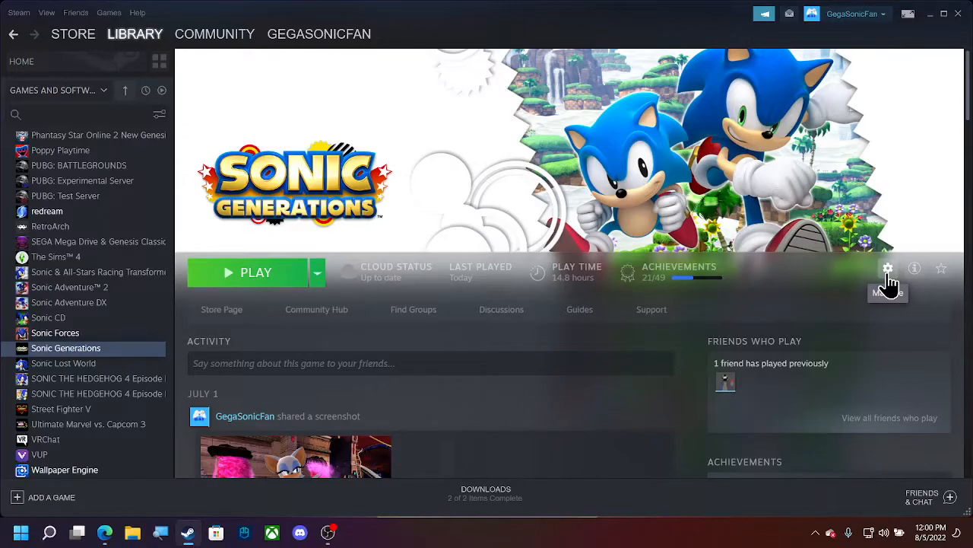
mouse_move(847, 308)
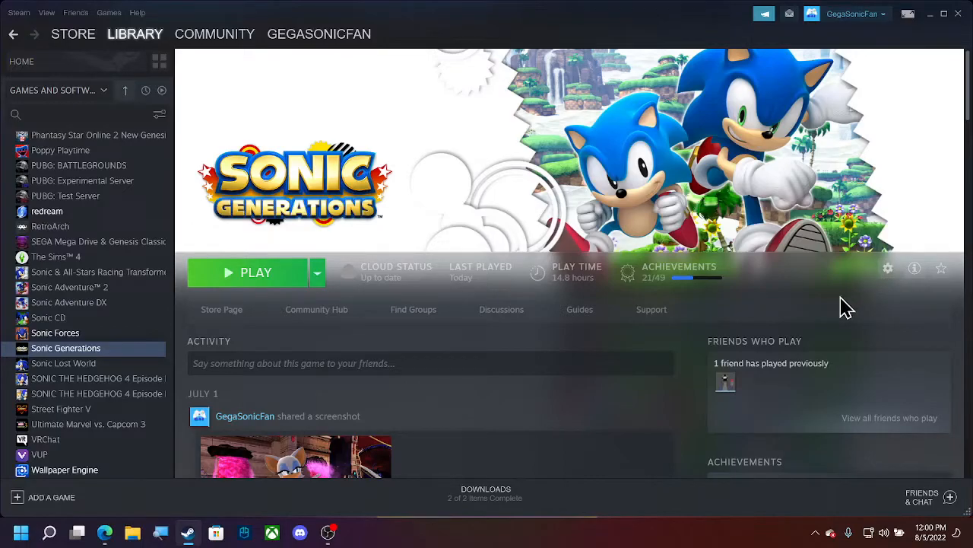
mouse_move(594, 420)
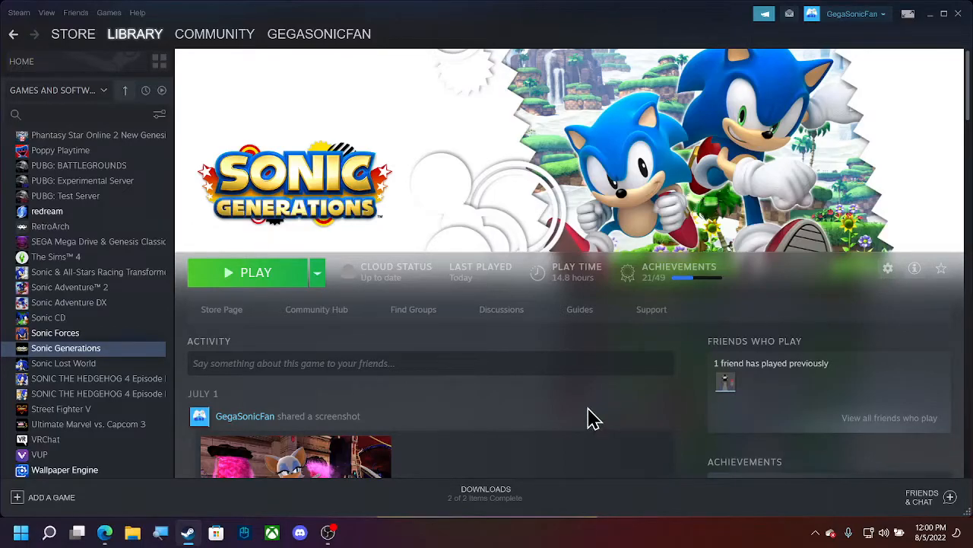
mouse_move(259, 498)
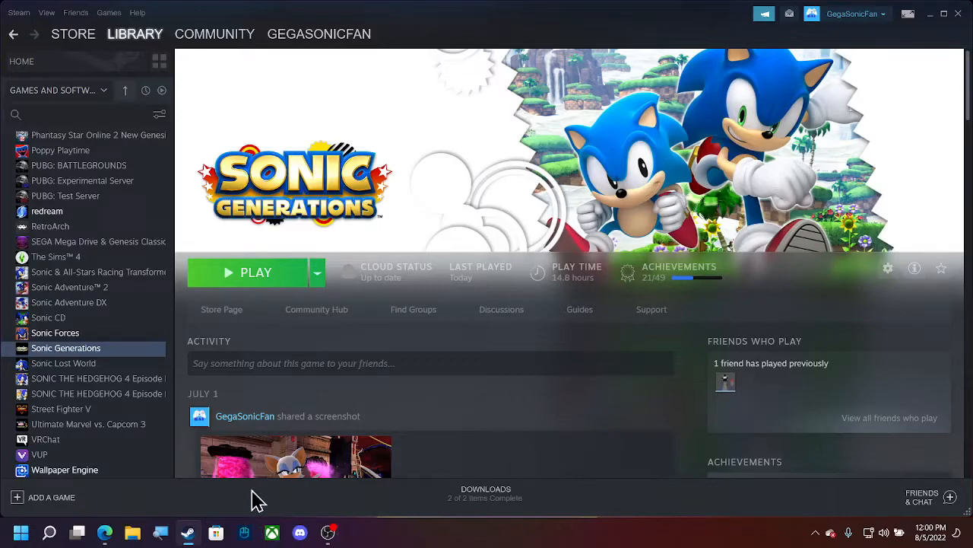
mouse_move(235, 532)
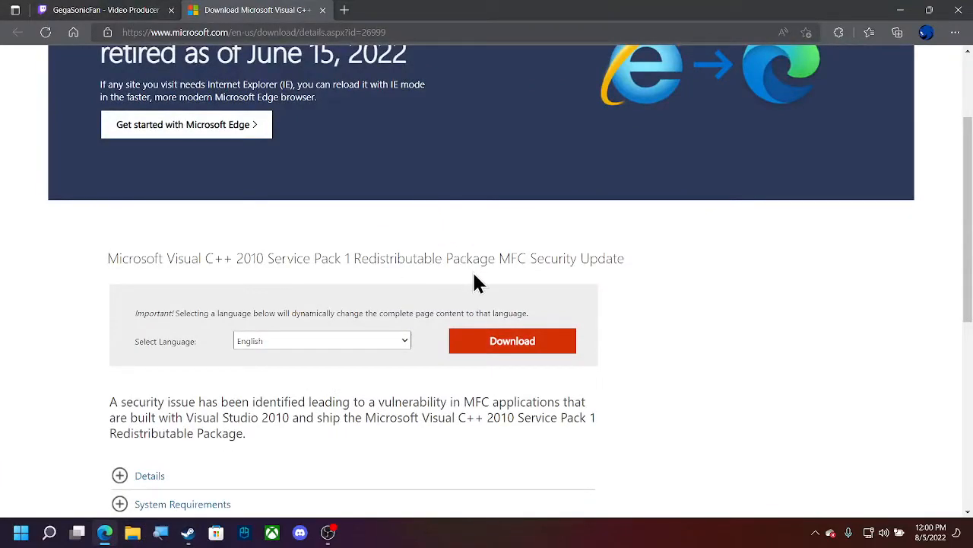
mouse_move(483, 299)
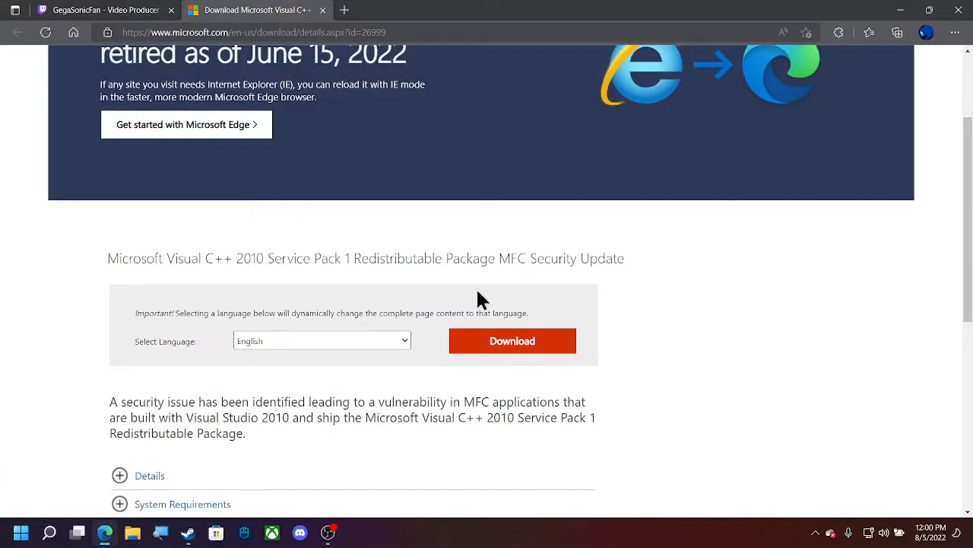
mouse_move(338, 311)
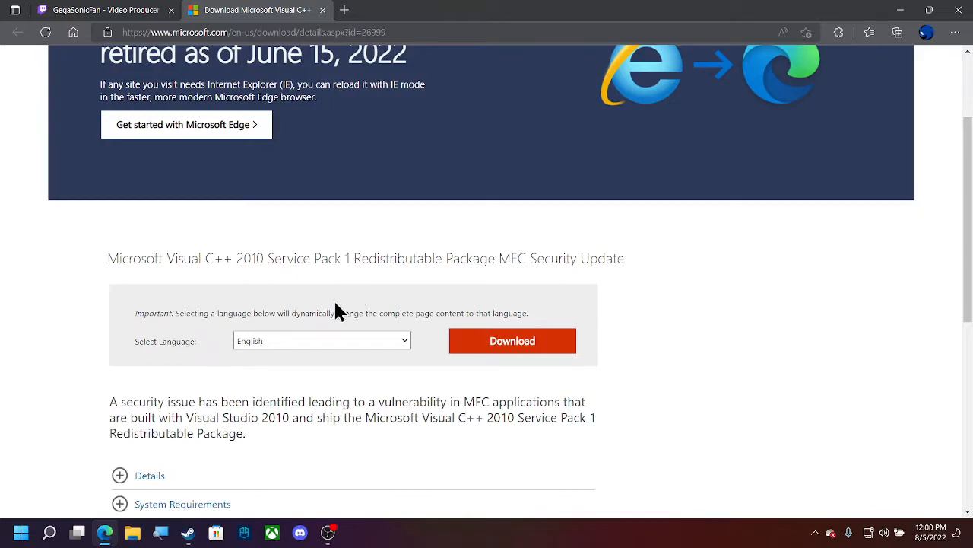
mouse_move(247, 277)
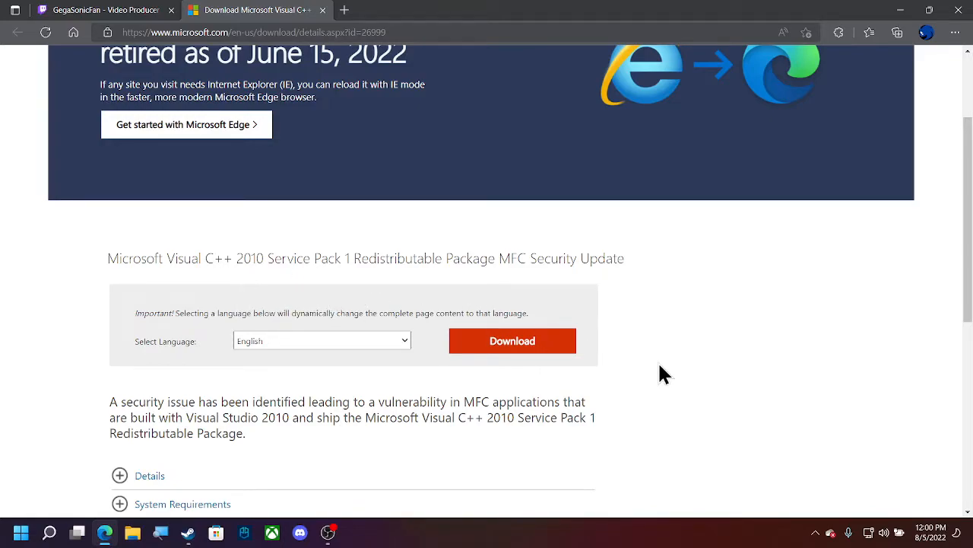
Download the English Visual C++ 2010 SP1 Redistributable from the Download Center page.
scroll(down, 3)
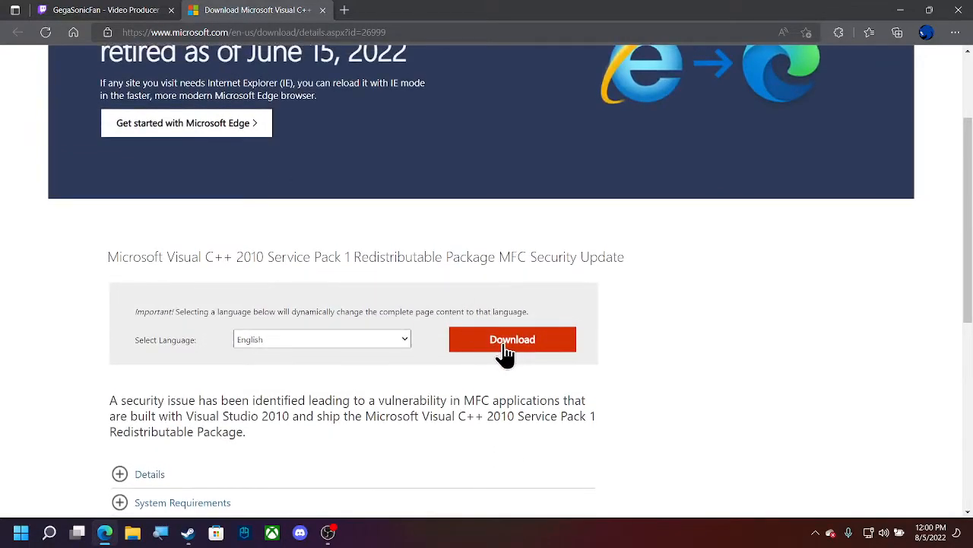
click(512, 340)
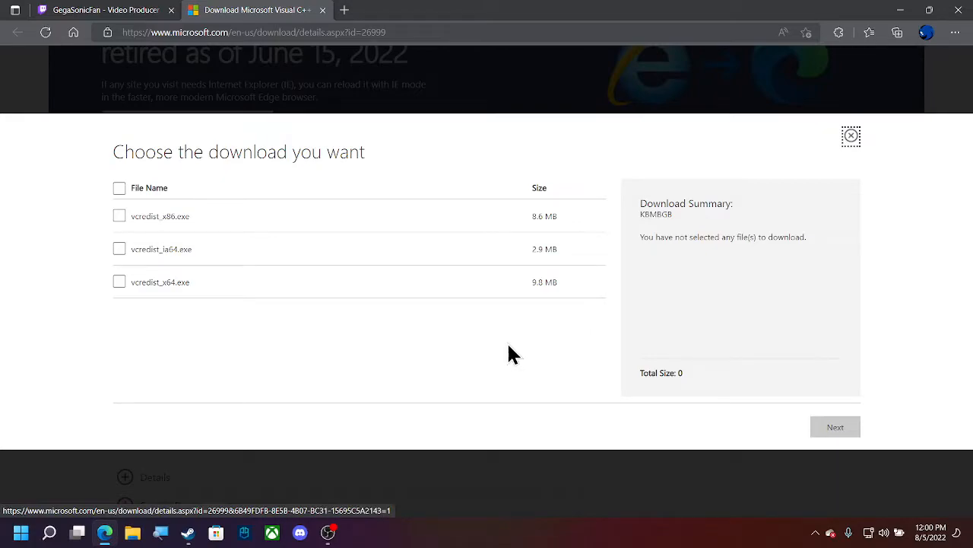
mouse_move(267, 253)
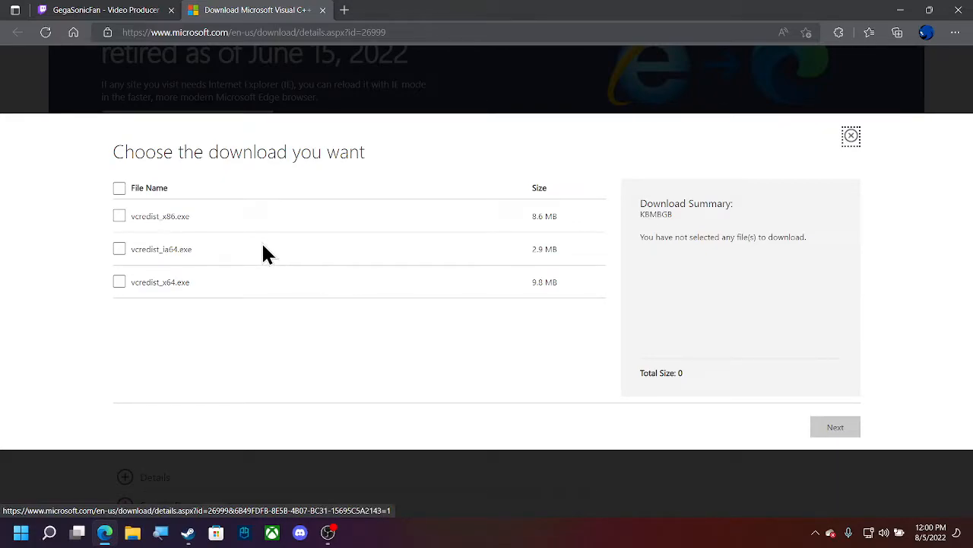
mouse_move(255, 260)
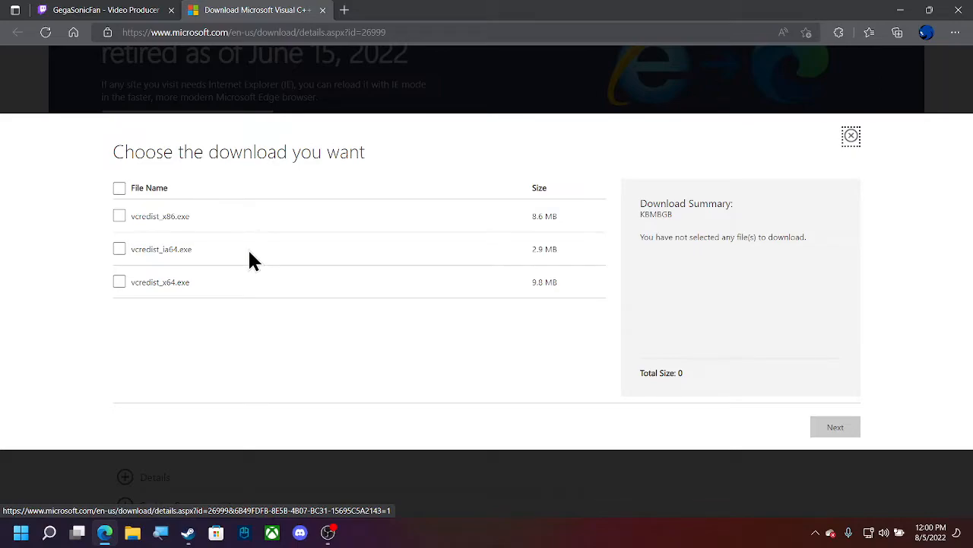
mouse_move(164, 255)
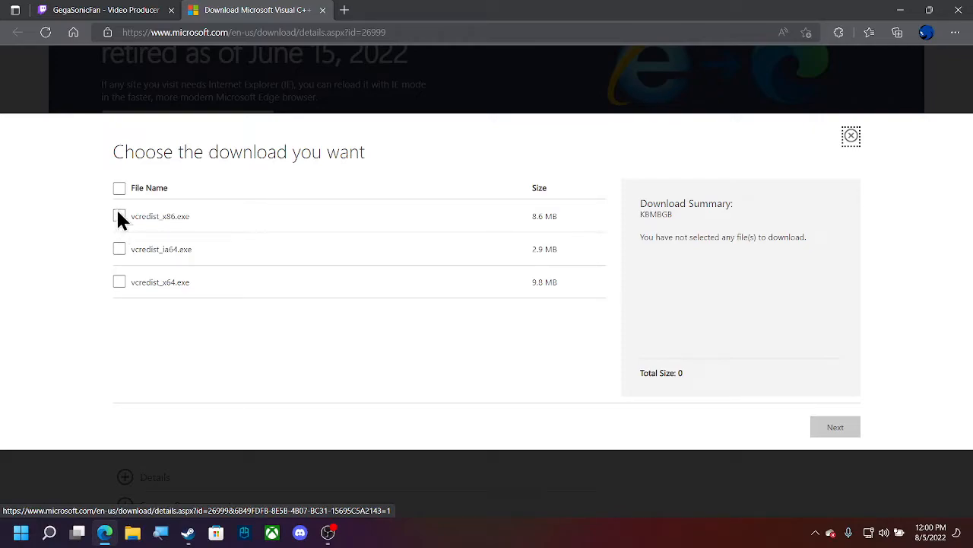
Select vcredist_x86.exe, vcredist_x64.exe and vcredist_ia64.exe and submit them for download.
click(120, 215)
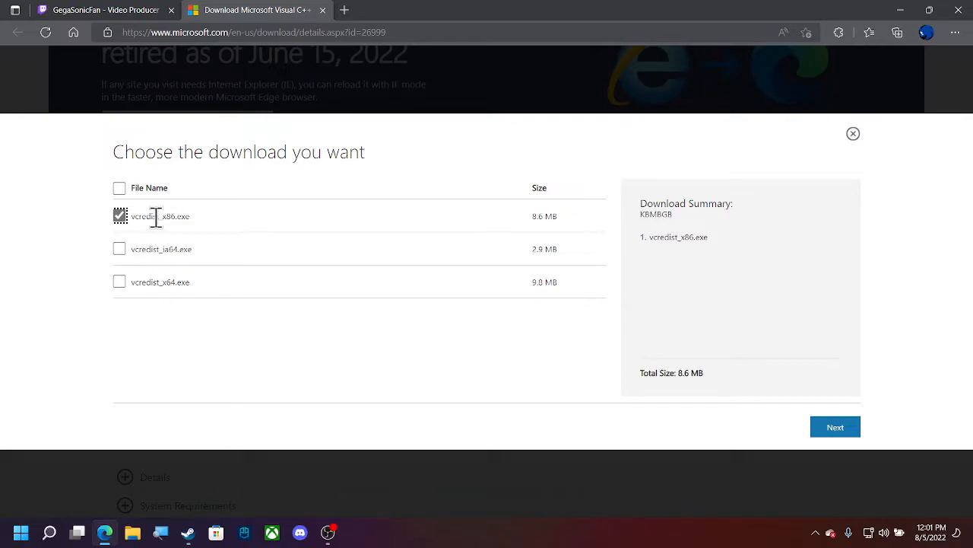
mouse_move(181, 238)
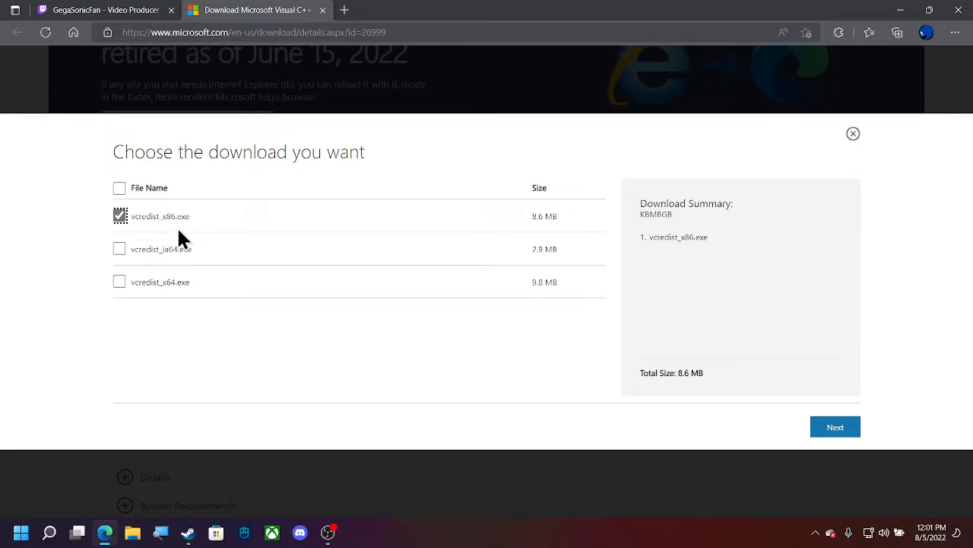
mouse_move(167, 274)
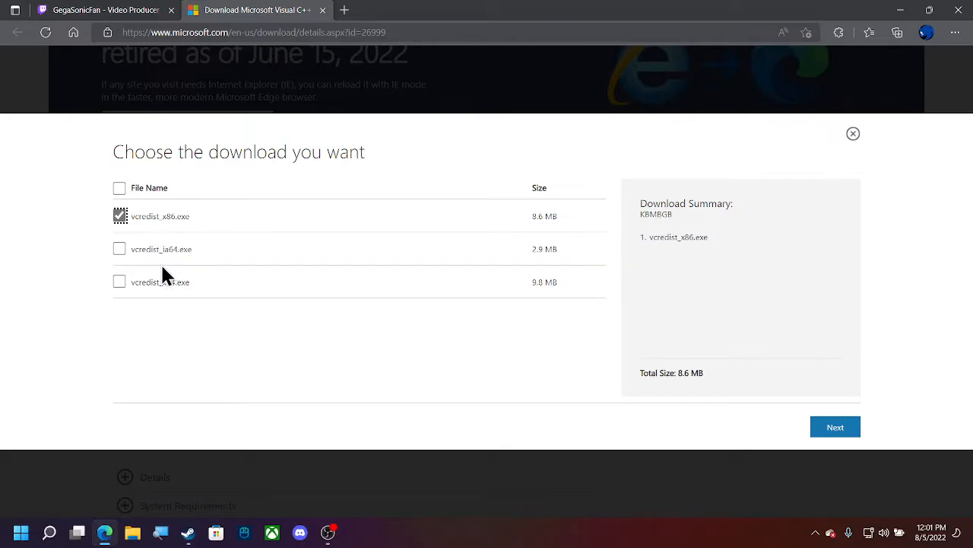
mouse_move(115, 258)
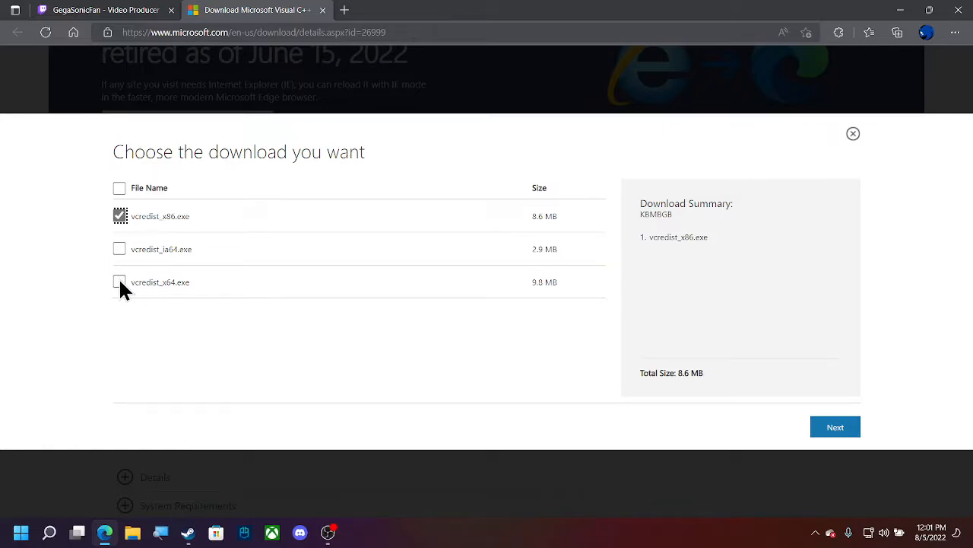
click(120, 281)
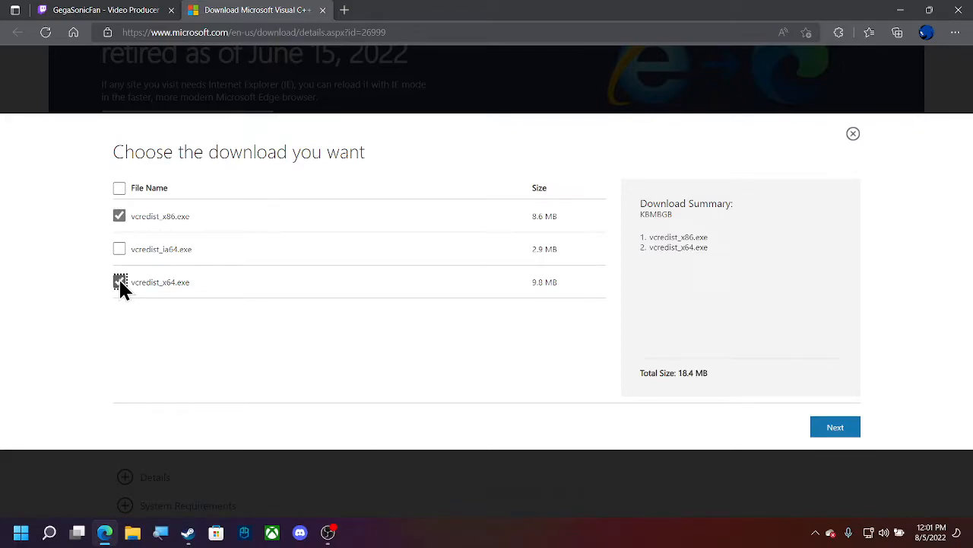
click(120, 281)
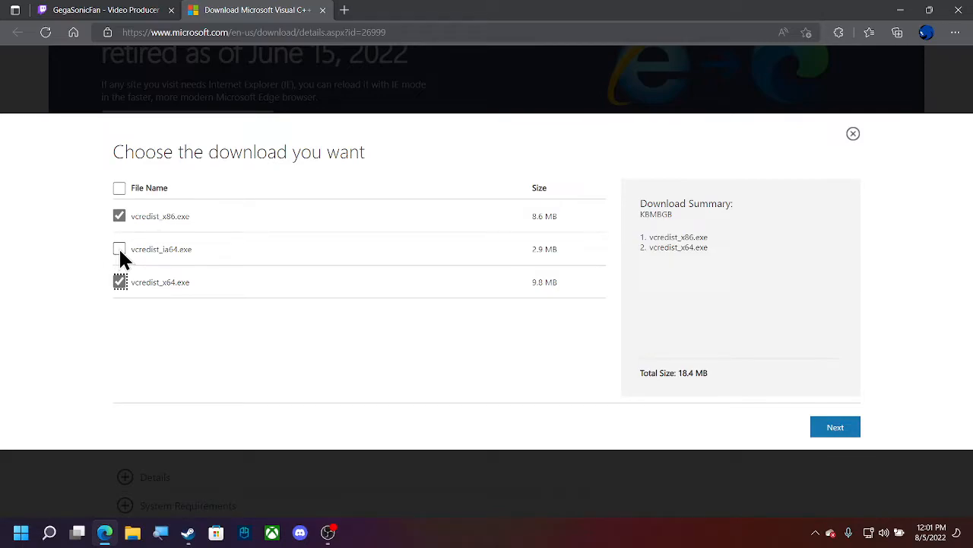
click(119, 249)
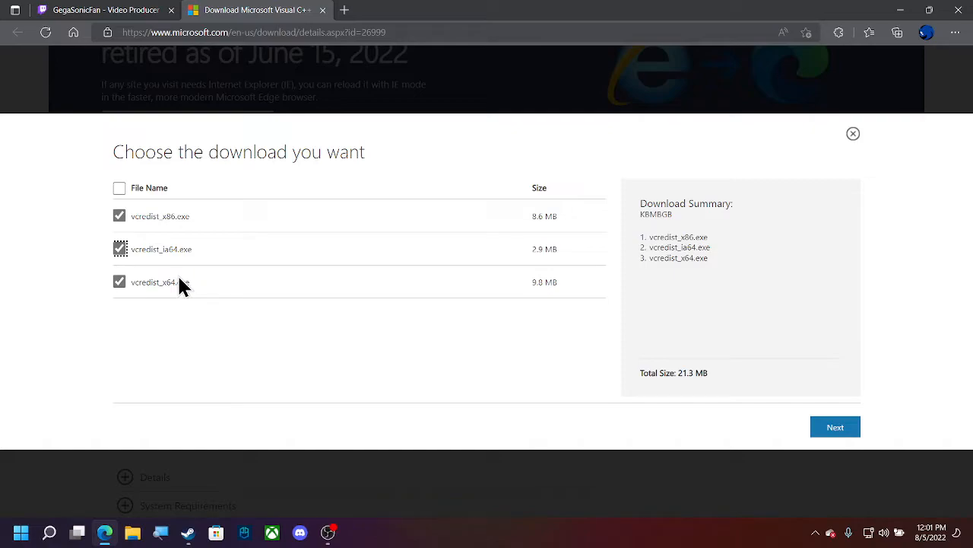
mouse_move(689, 398)
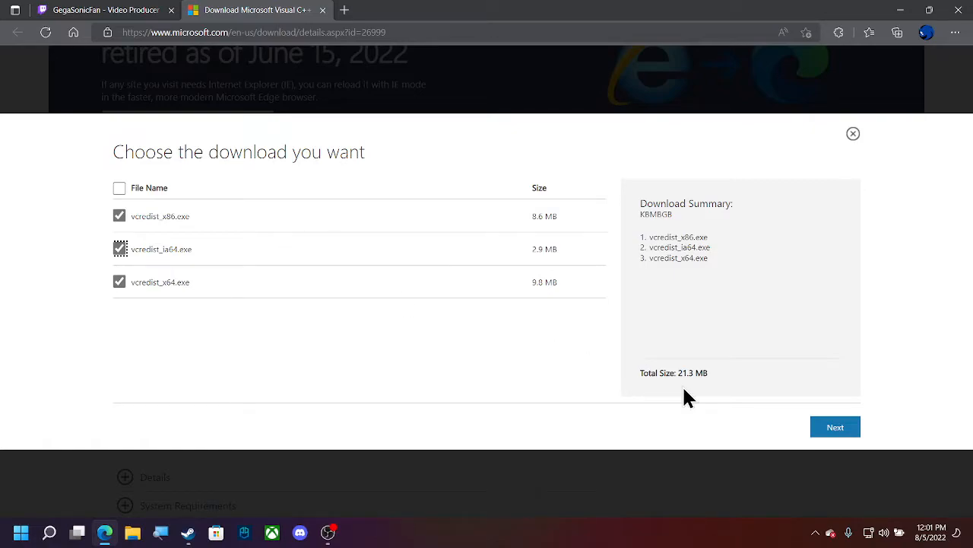
mouse_move(836, 427)
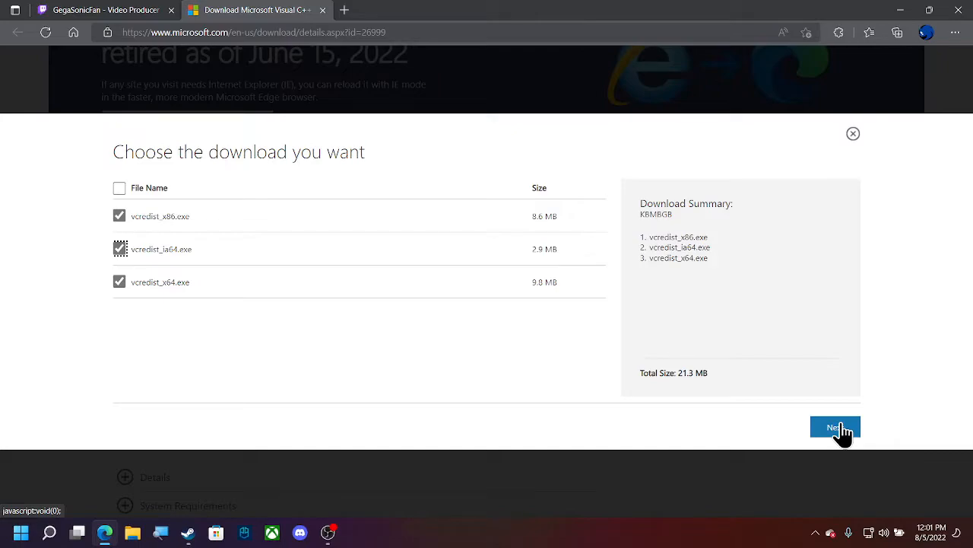
click(834, 427)
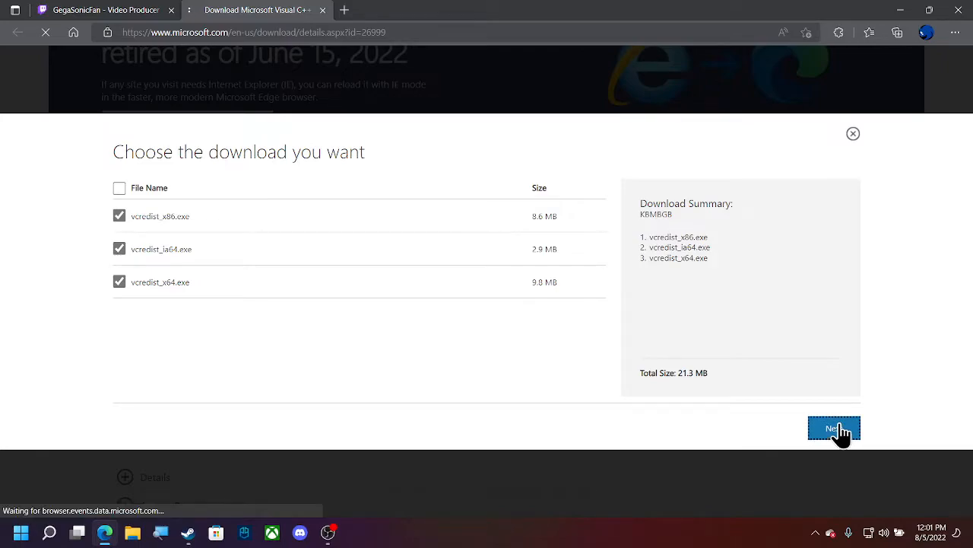
click(834, 428)
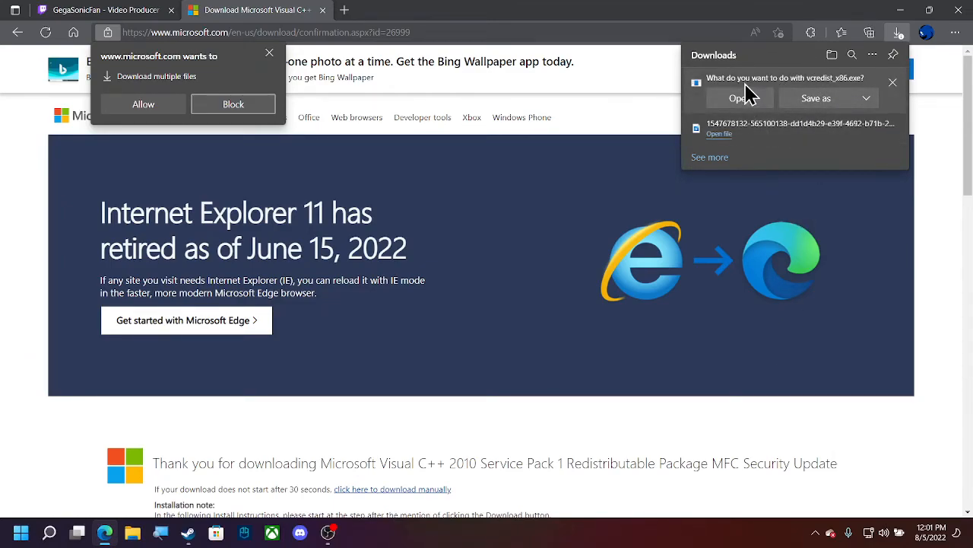
mouse_move(719, 69)
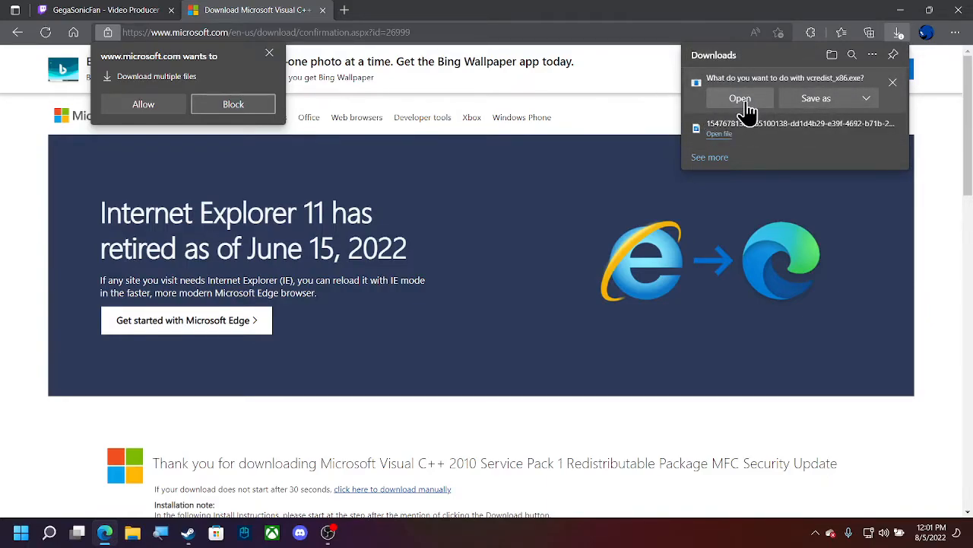
mouse_move(746, 111)
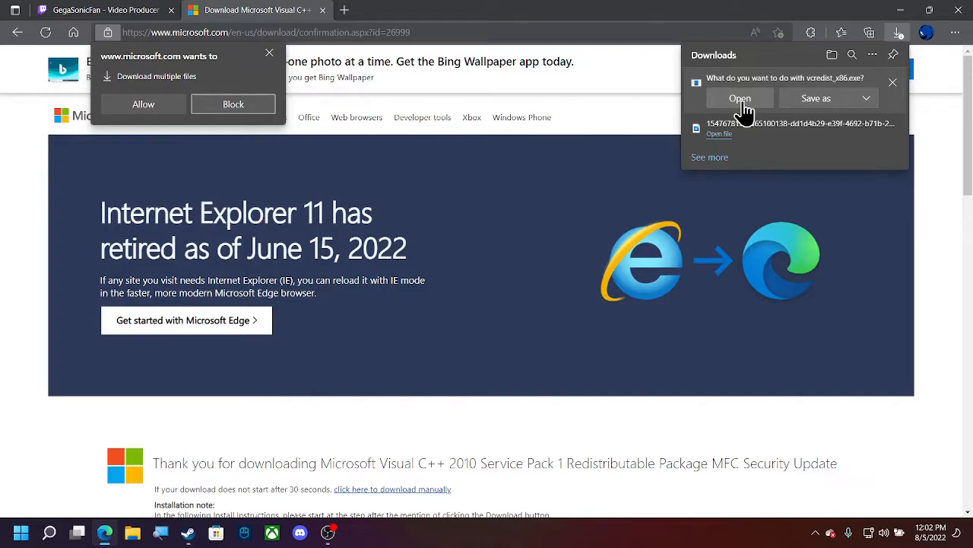
Open vcredist_x86.exe from Edge's Downloads flyout.
click(739, 97)
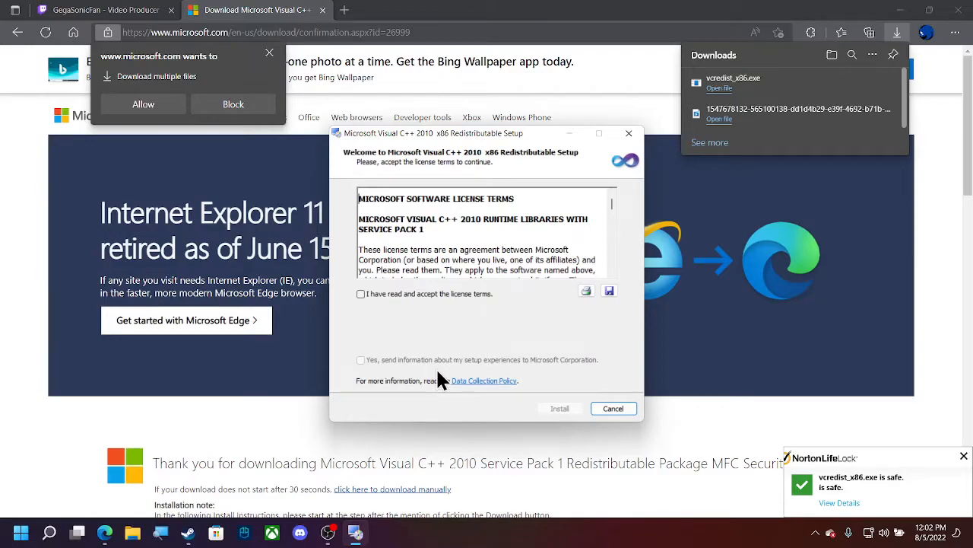
mouse_move(497, 413)
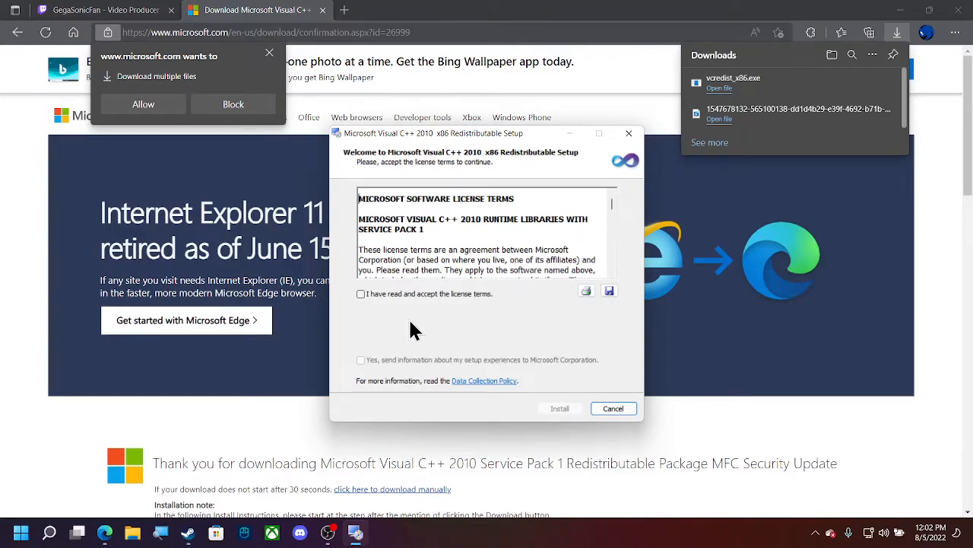
Accept the license terms, install the x86 Visual C++ 2010 redistributable, and finish setup.
click(361, 294)
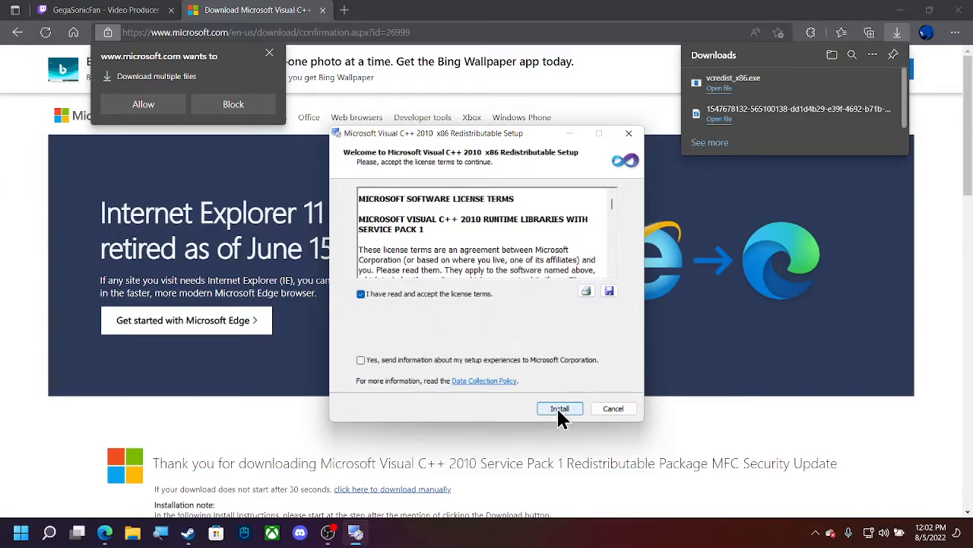
click(560, 408)
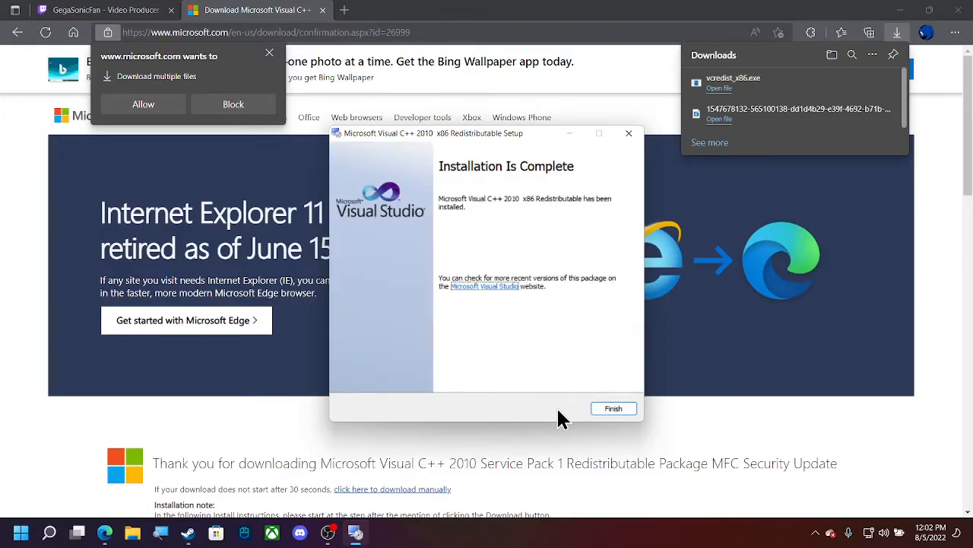
click(613, 408)
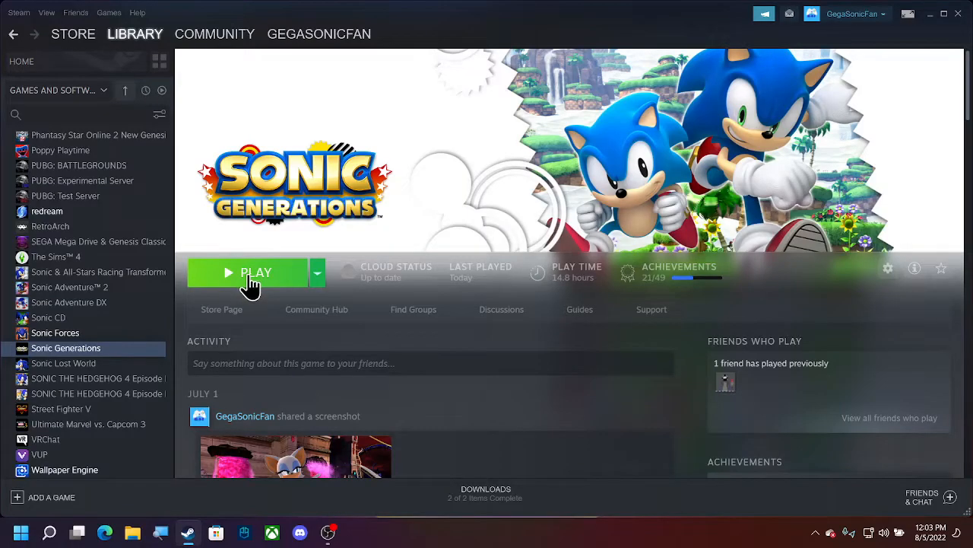
Launch Sonic Generations from Steam with the Configure option selected.
click(251, 272)
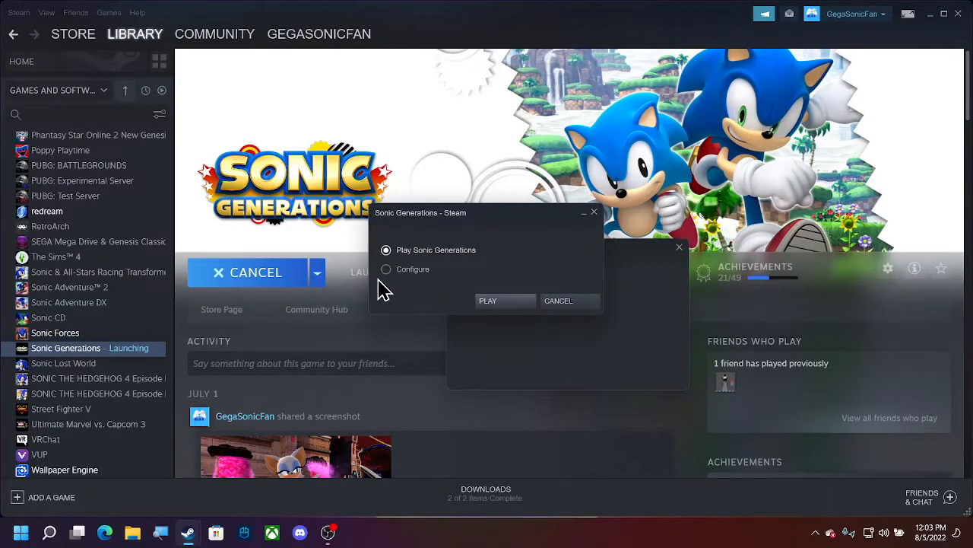
click(386, 268)
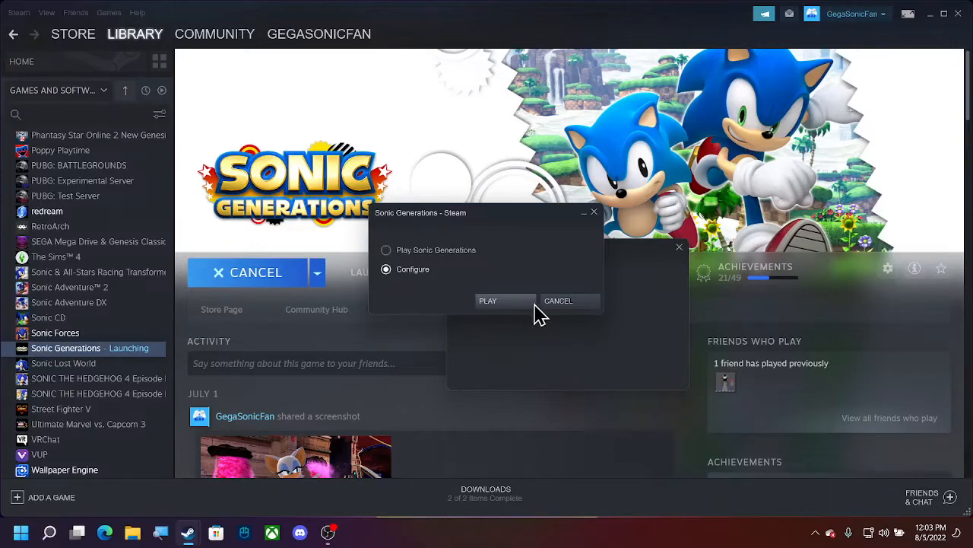
mouse_move(452, 376)
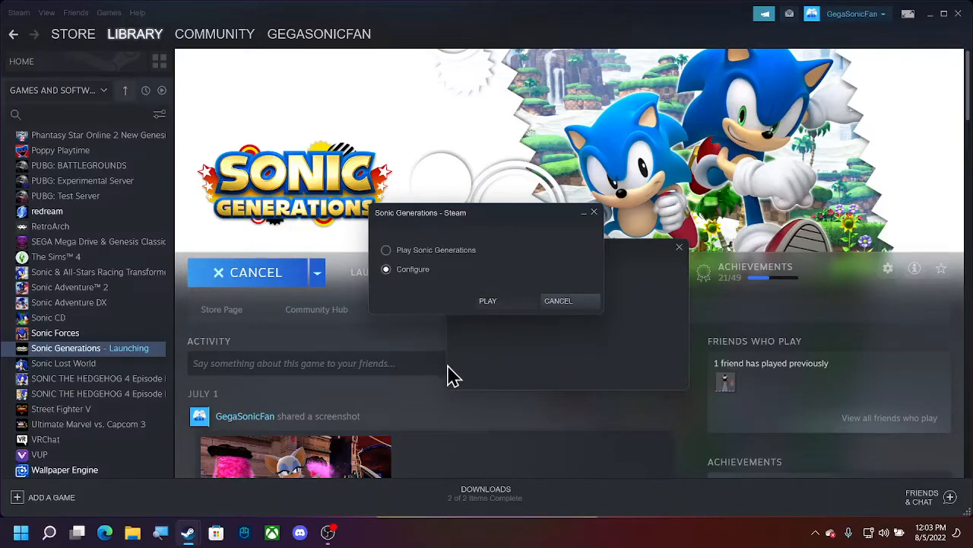
click(487, 301)
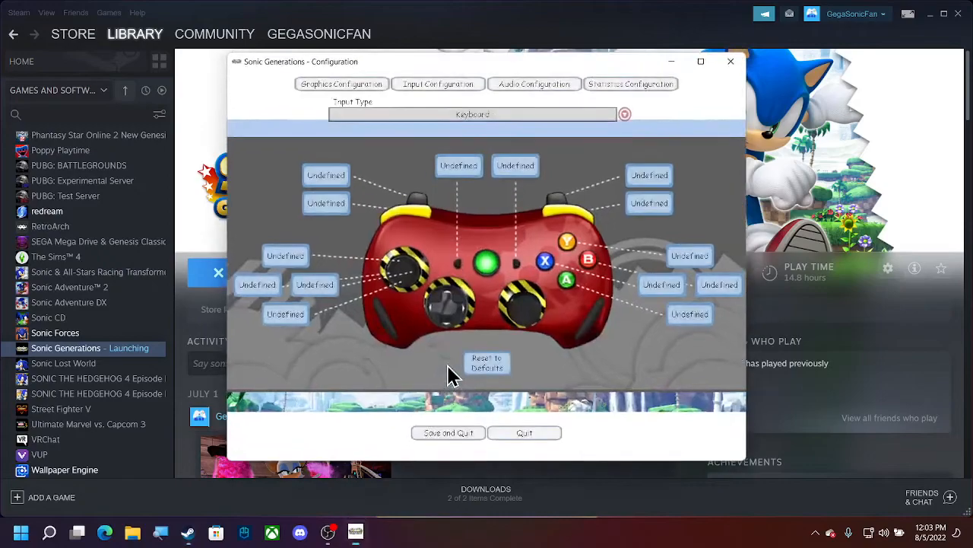